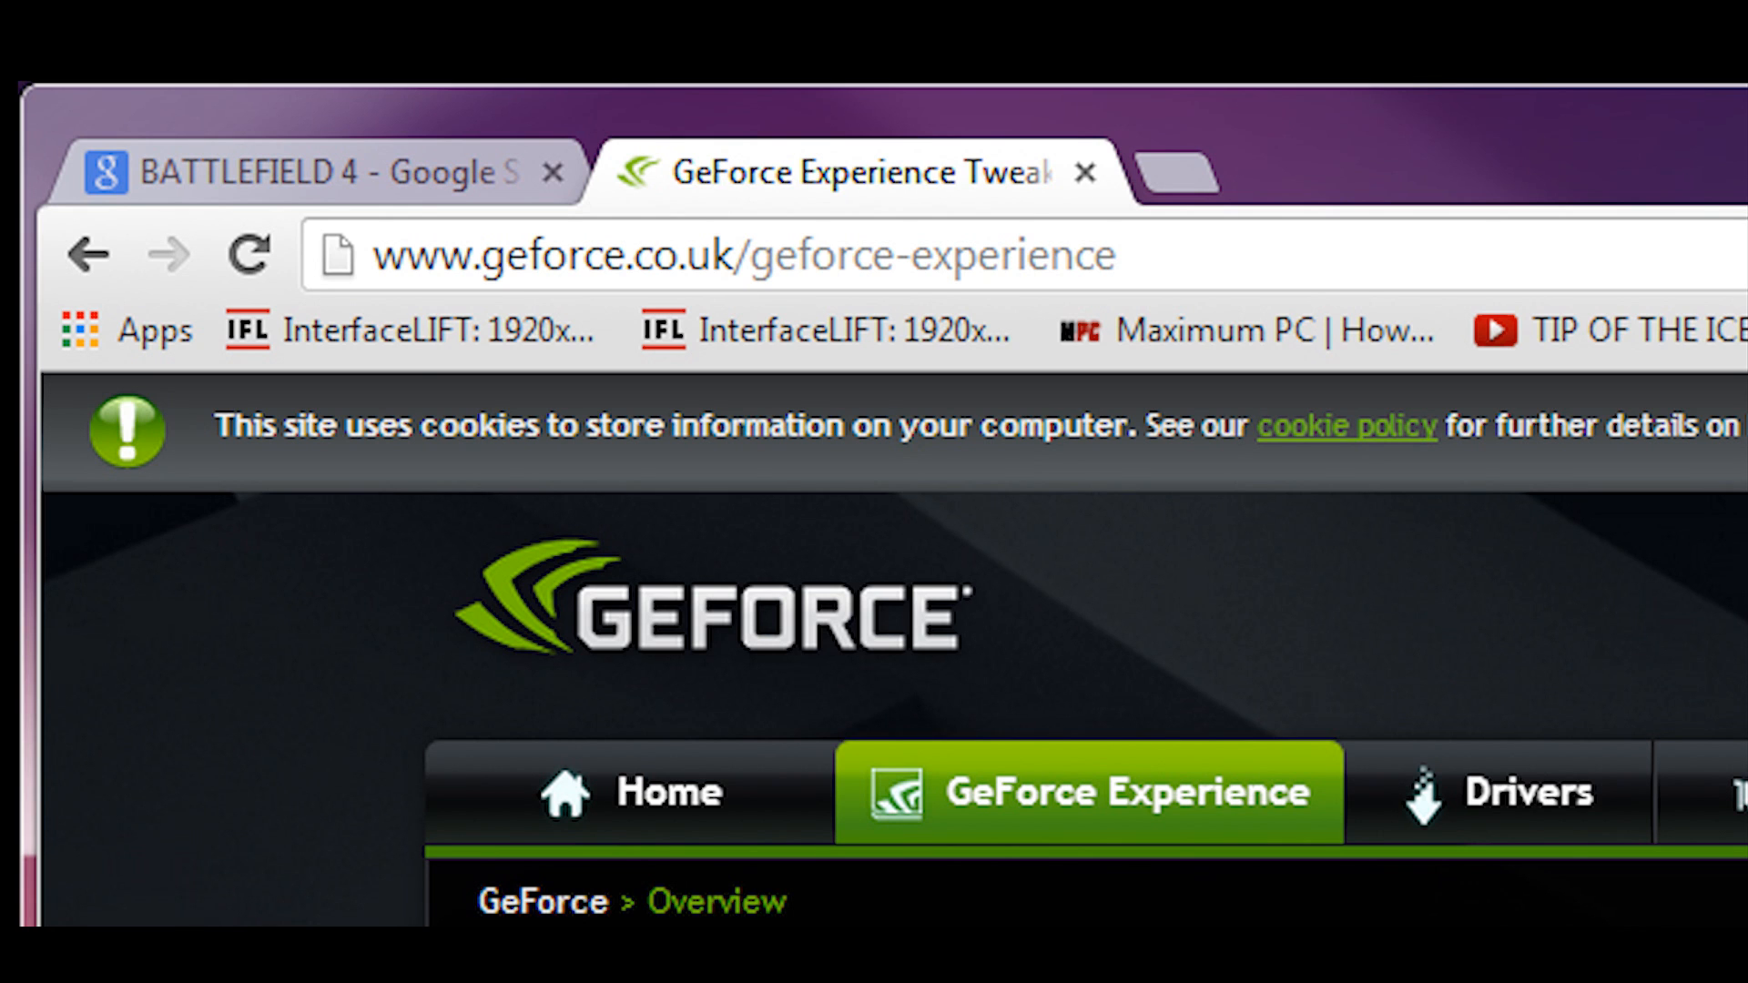
Scroll the geforce.co.uk GeForce Experience page down to the DOWNLOAD NOW button.
scroll(down, 3)
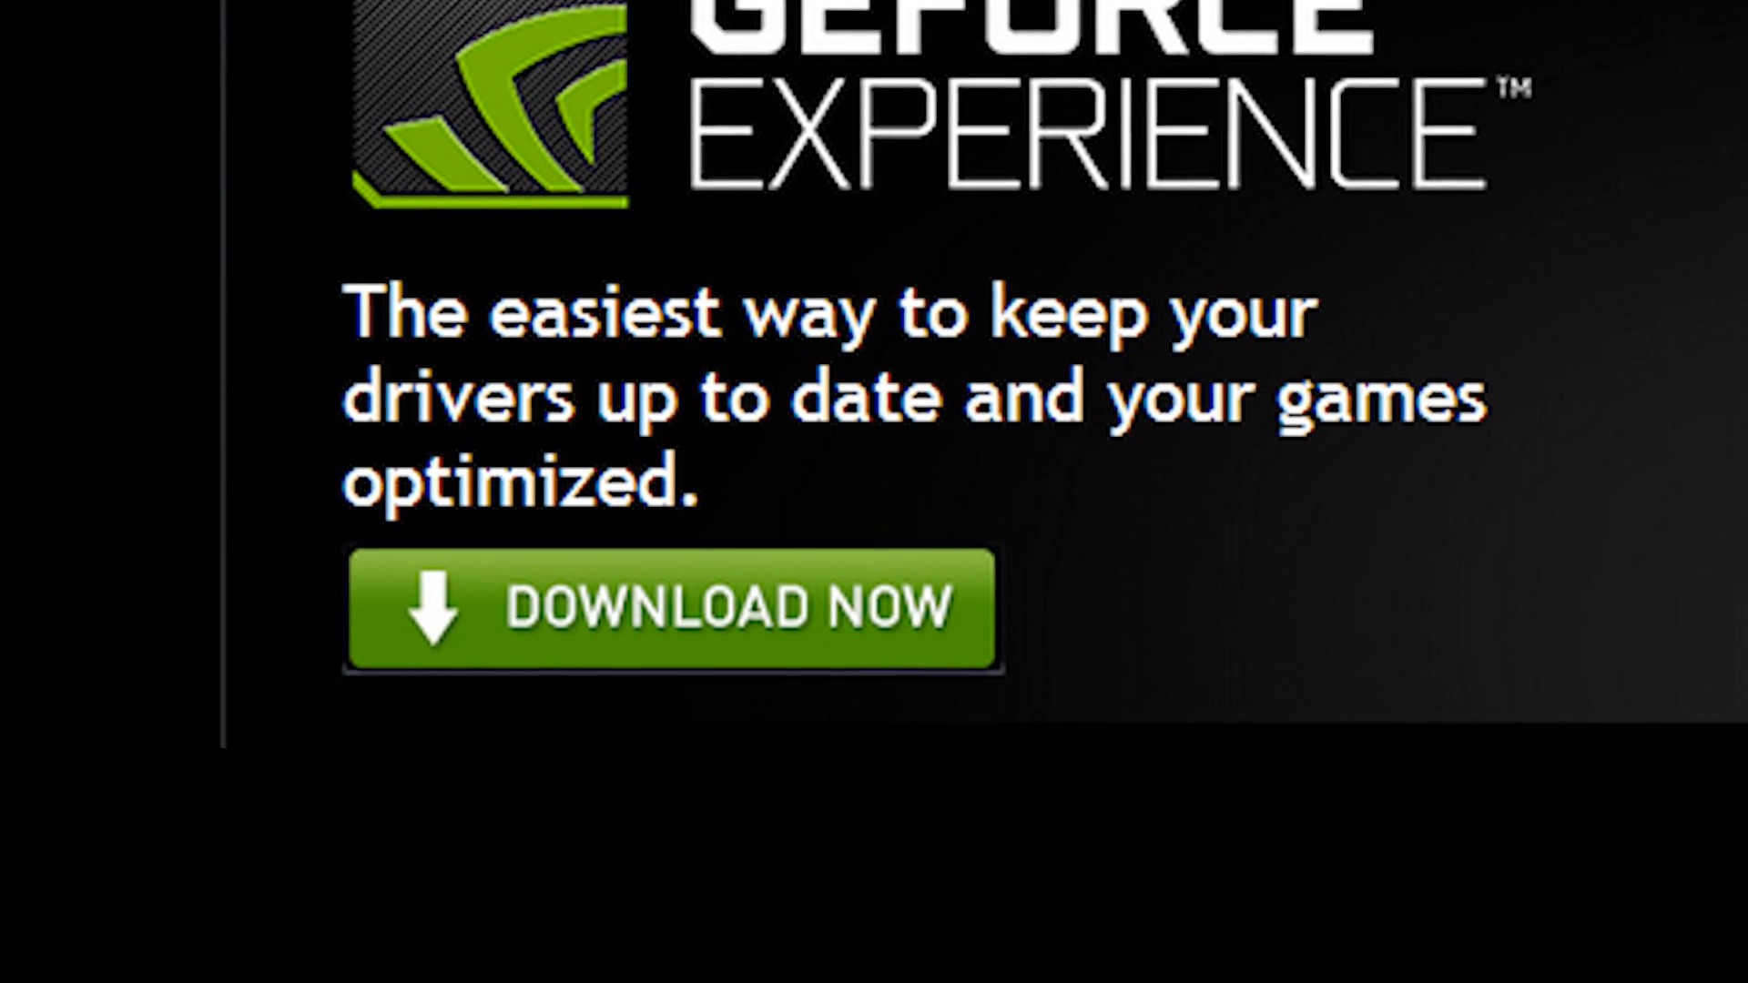
Launch GeForce Experience to list the five detected games and their optimisation status.
click(670, 608)
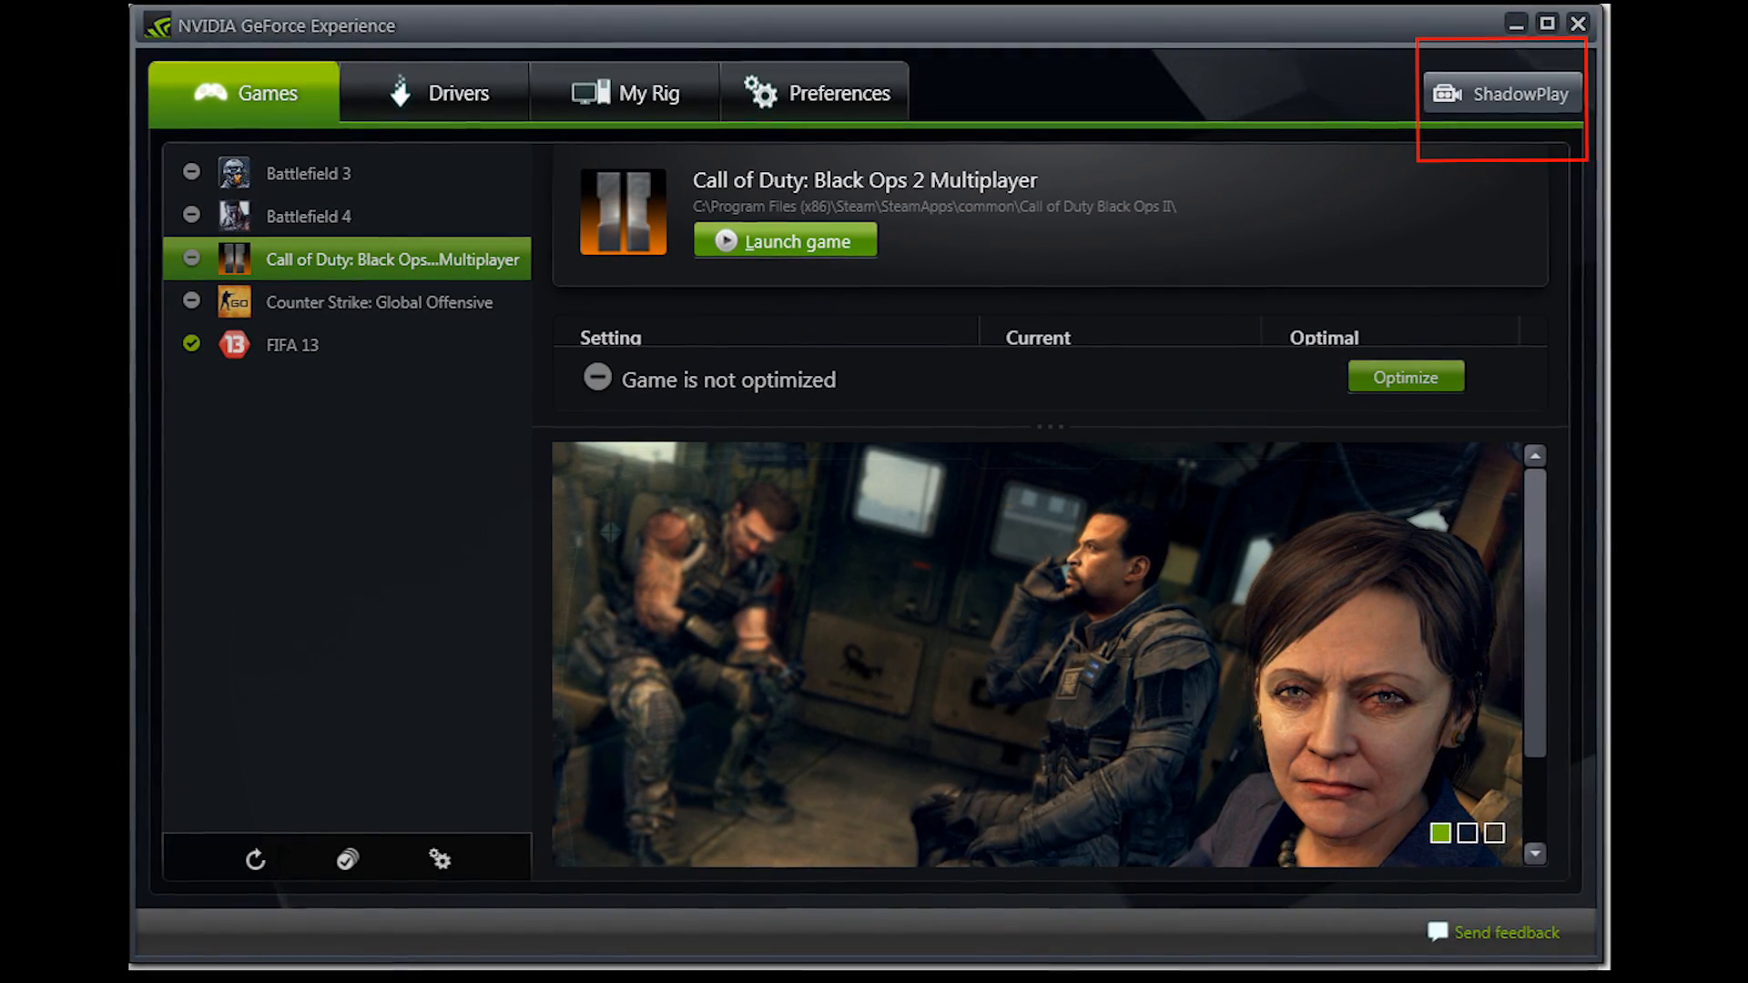
Open ShadowPlay and review its 2-minute shadow time, High quality and in-game audio settings.
click(1501, 93)
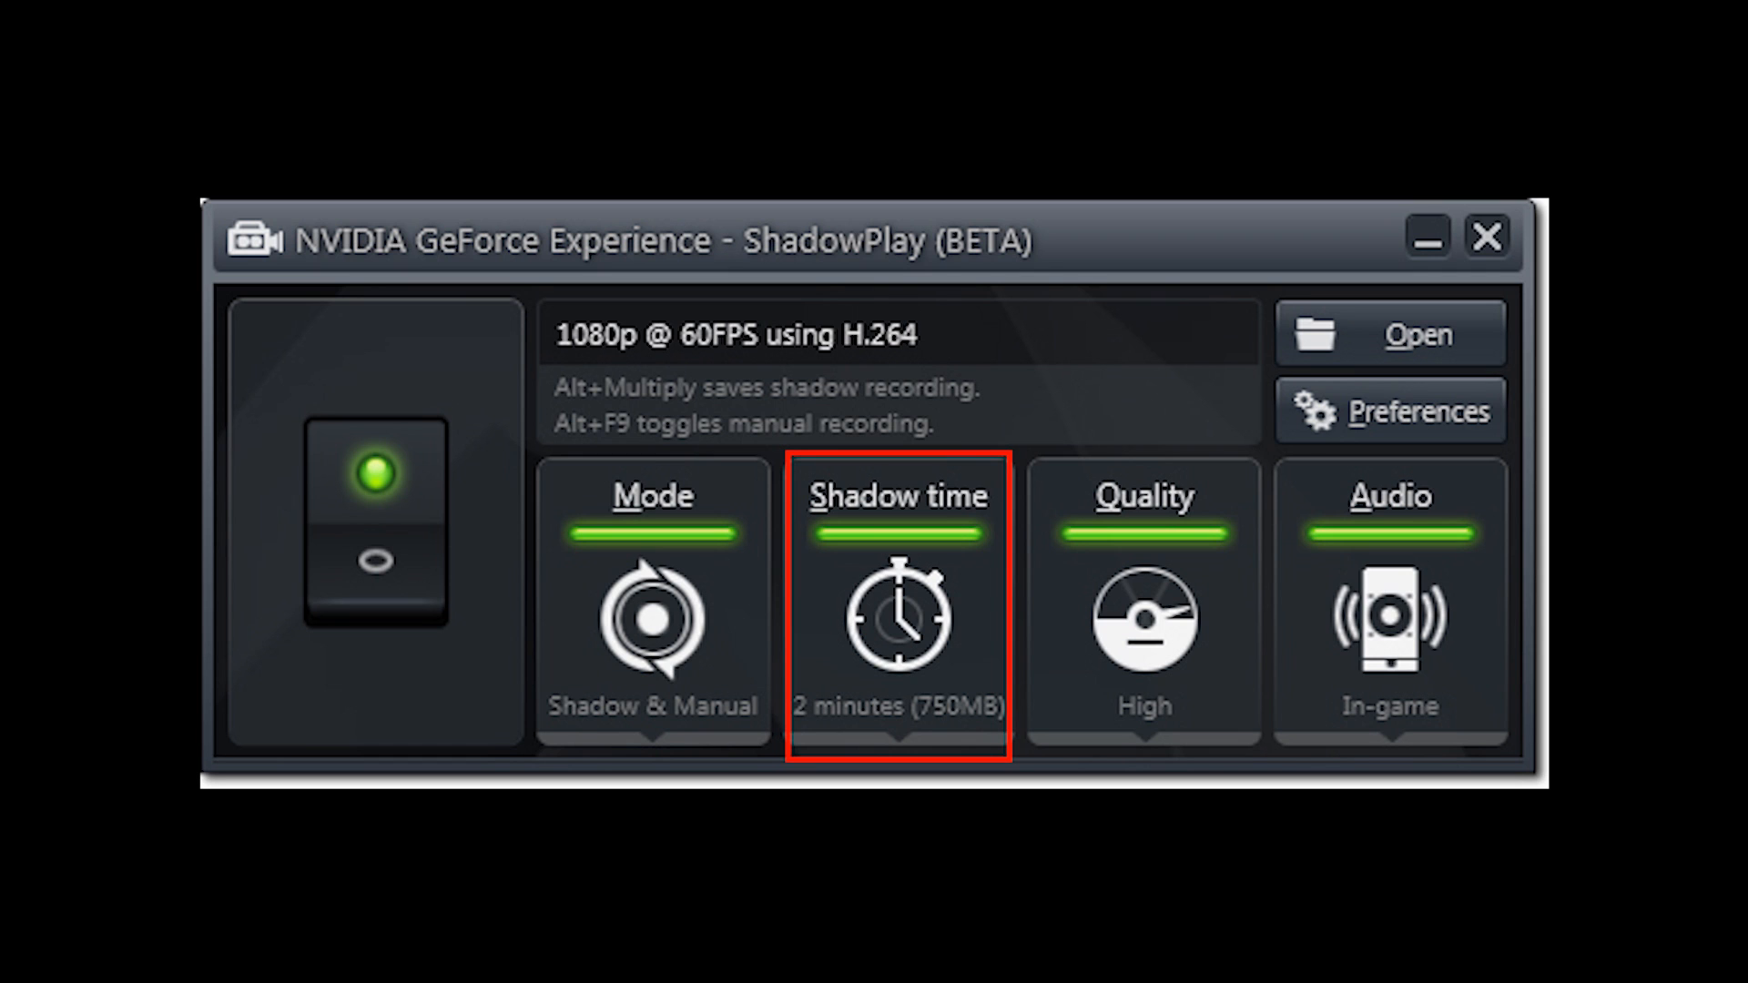
click(1142, 597)
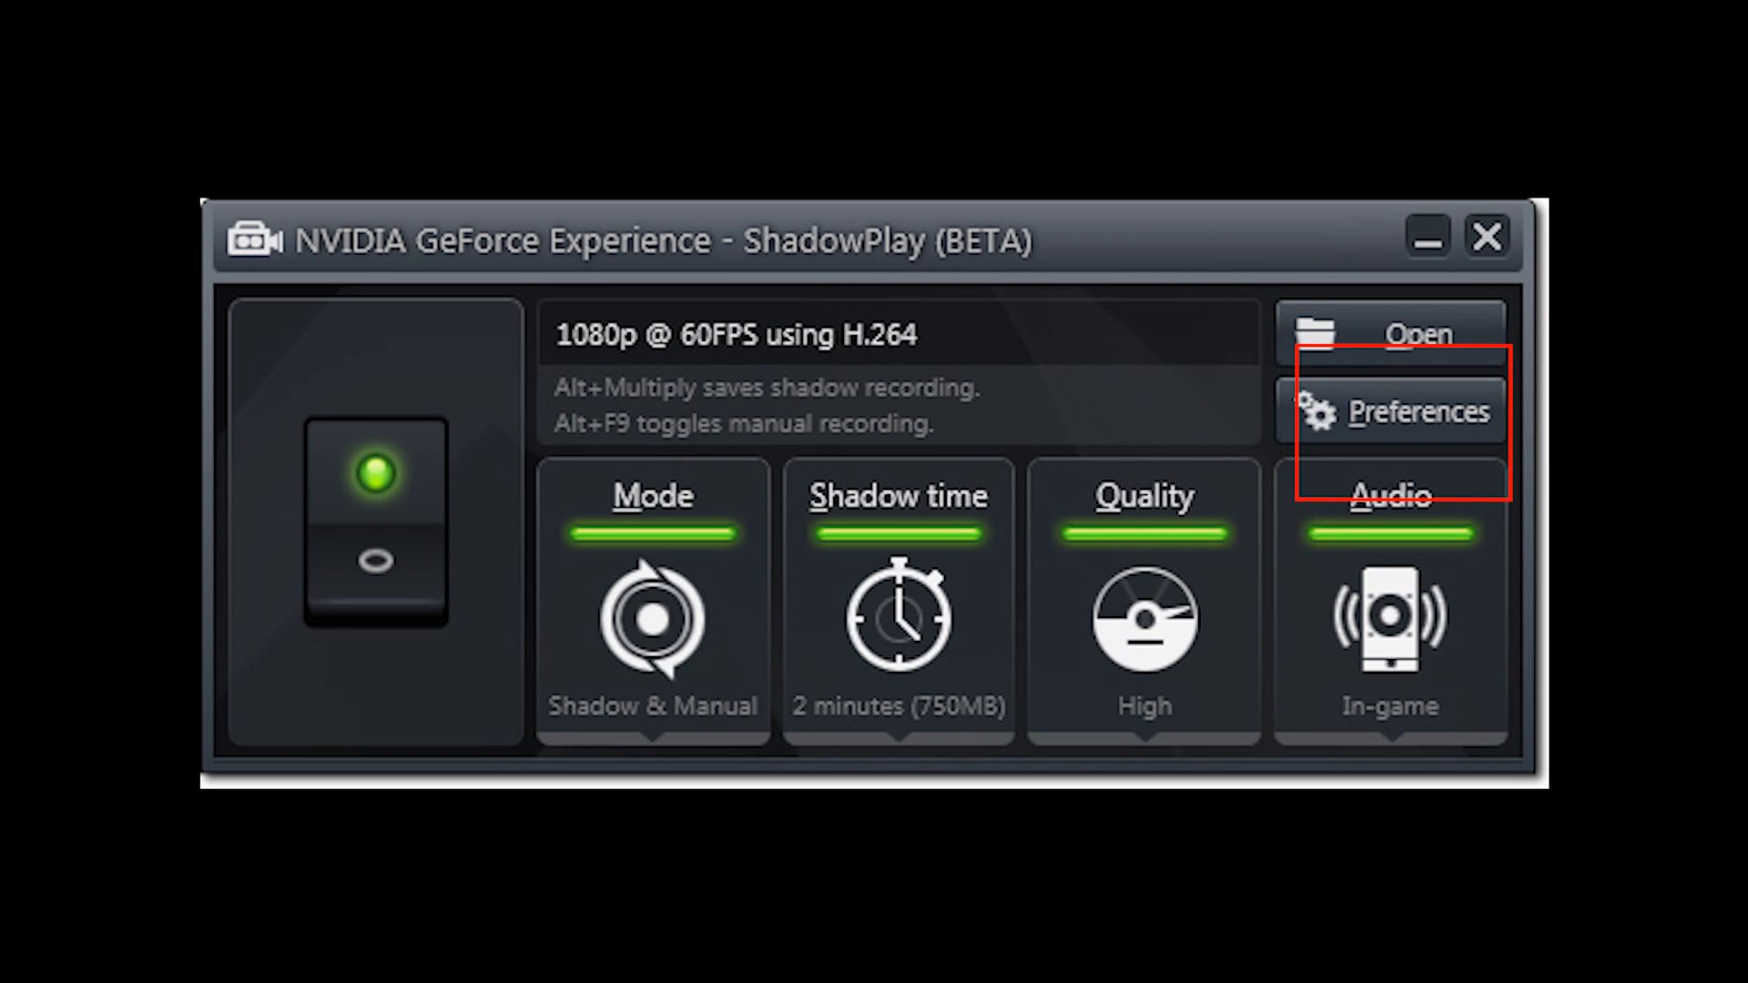
Review ShadowPlay preferences: export location I:\shadow play recording and keyboard shortcuts.
click(1391, 411)
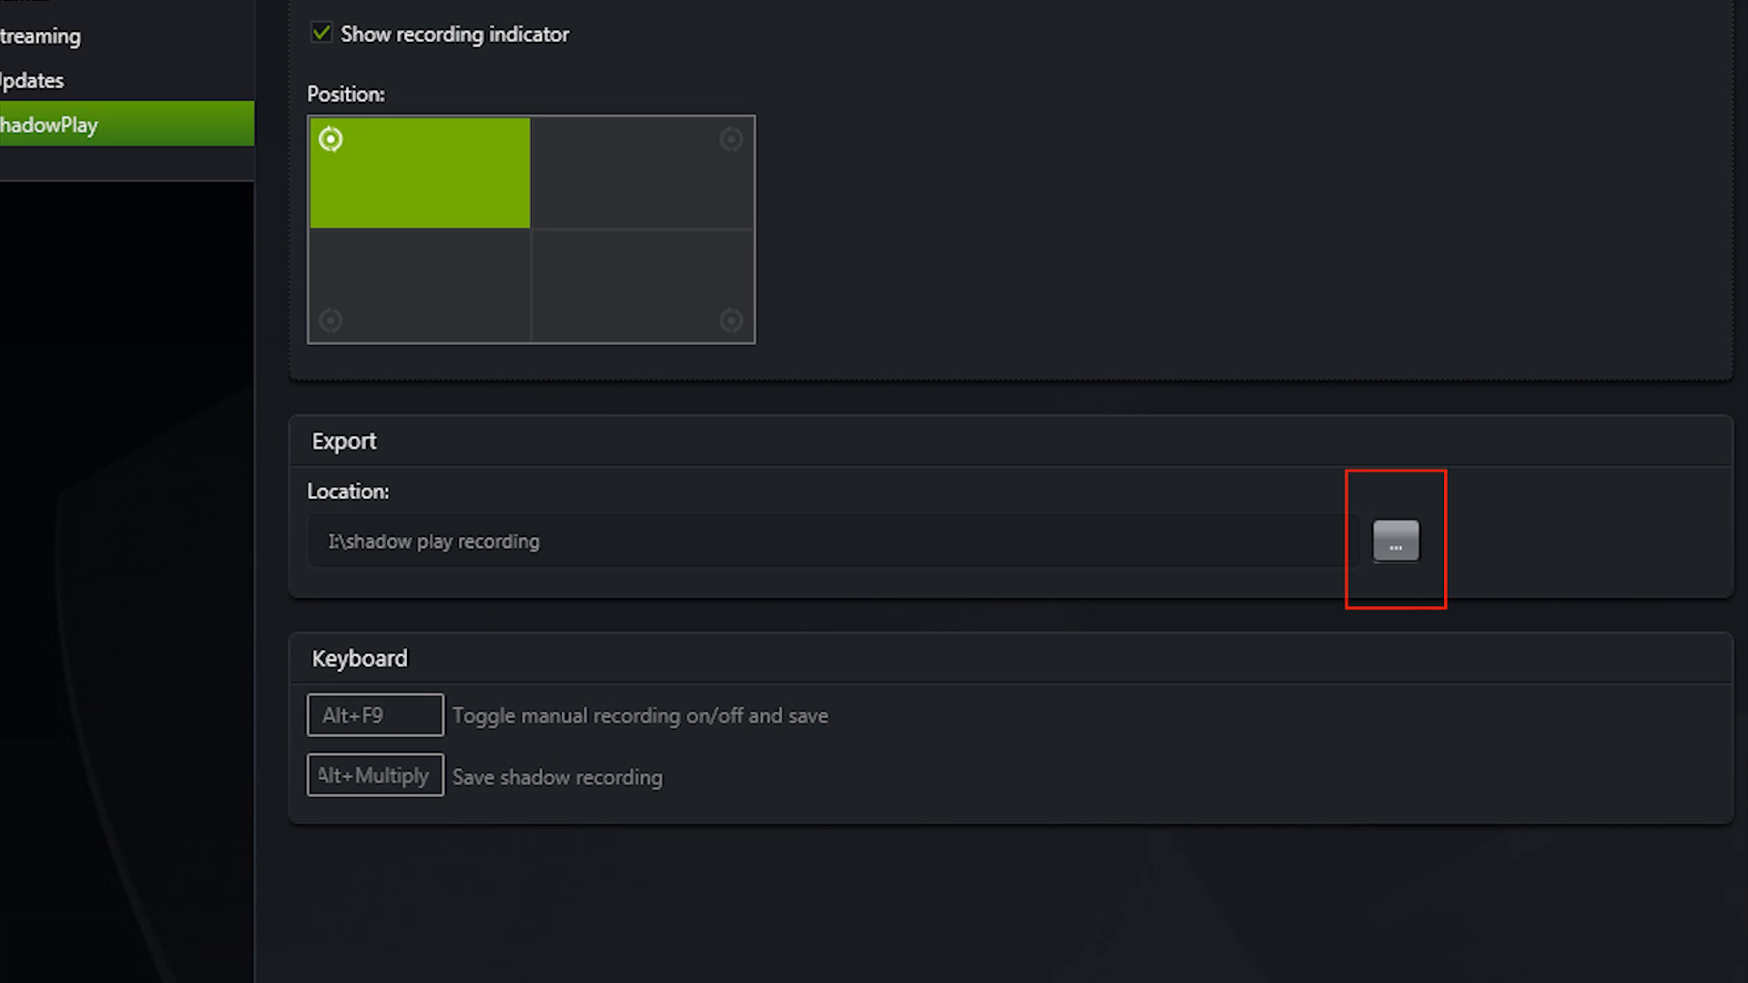
click(1395, 541)
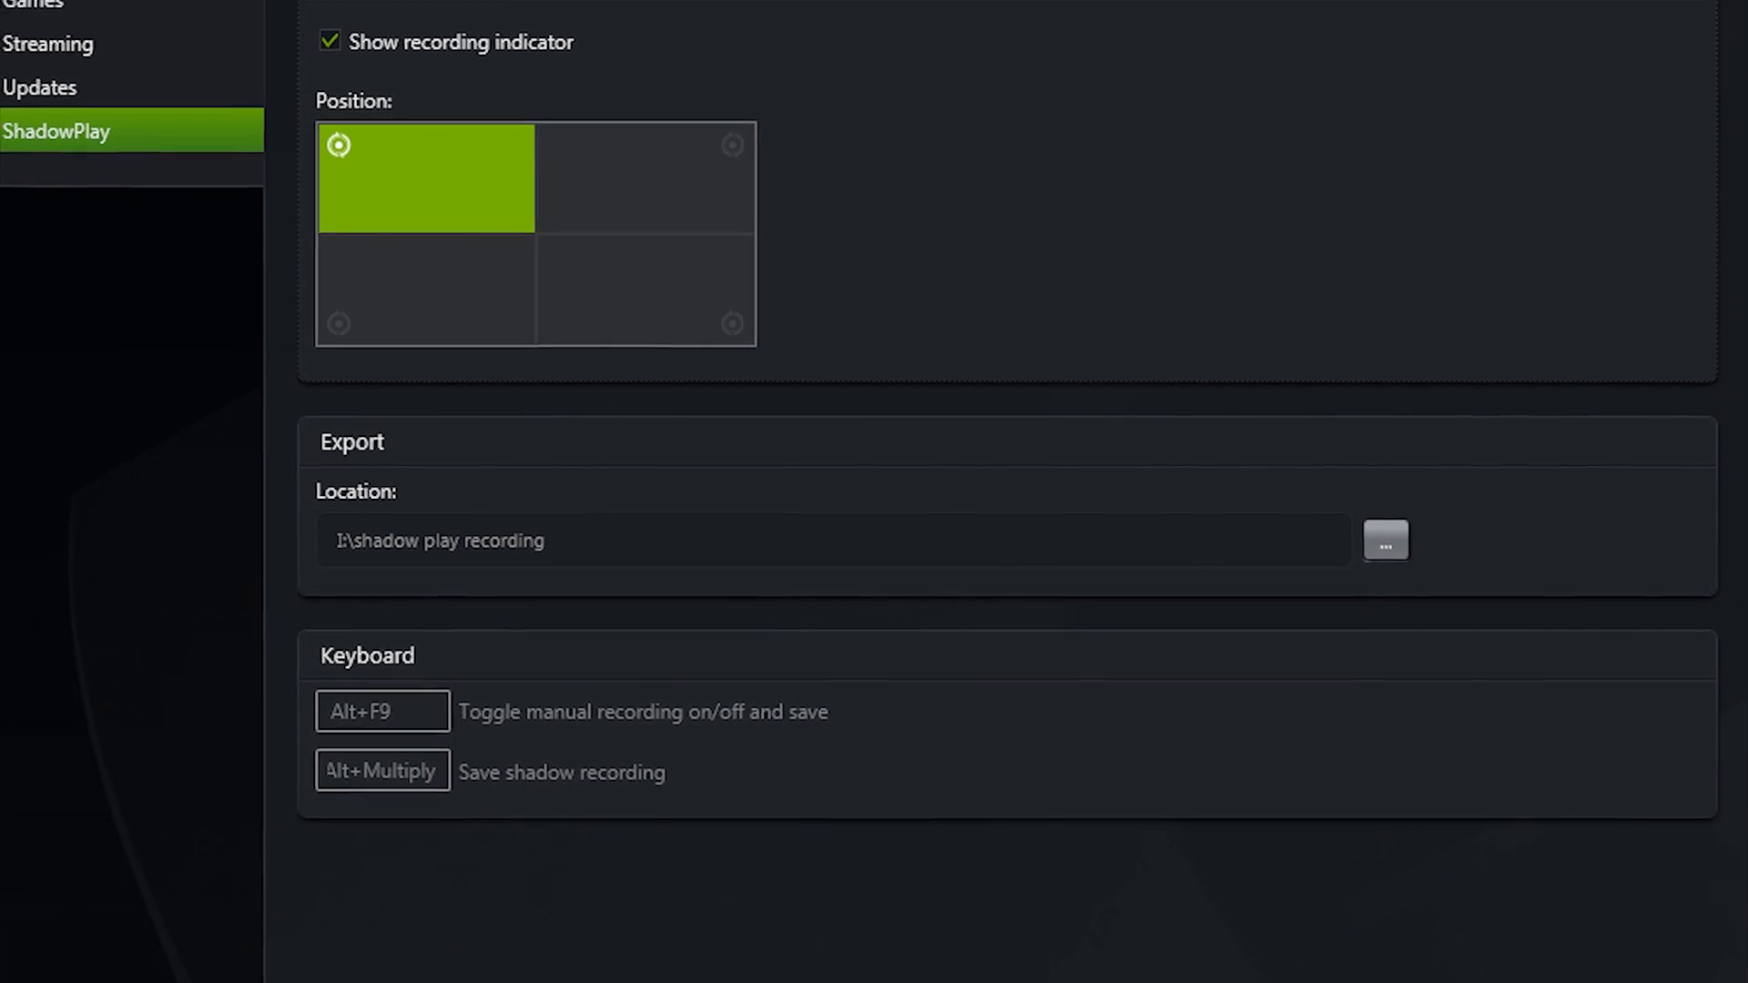
scroll(up, 3)
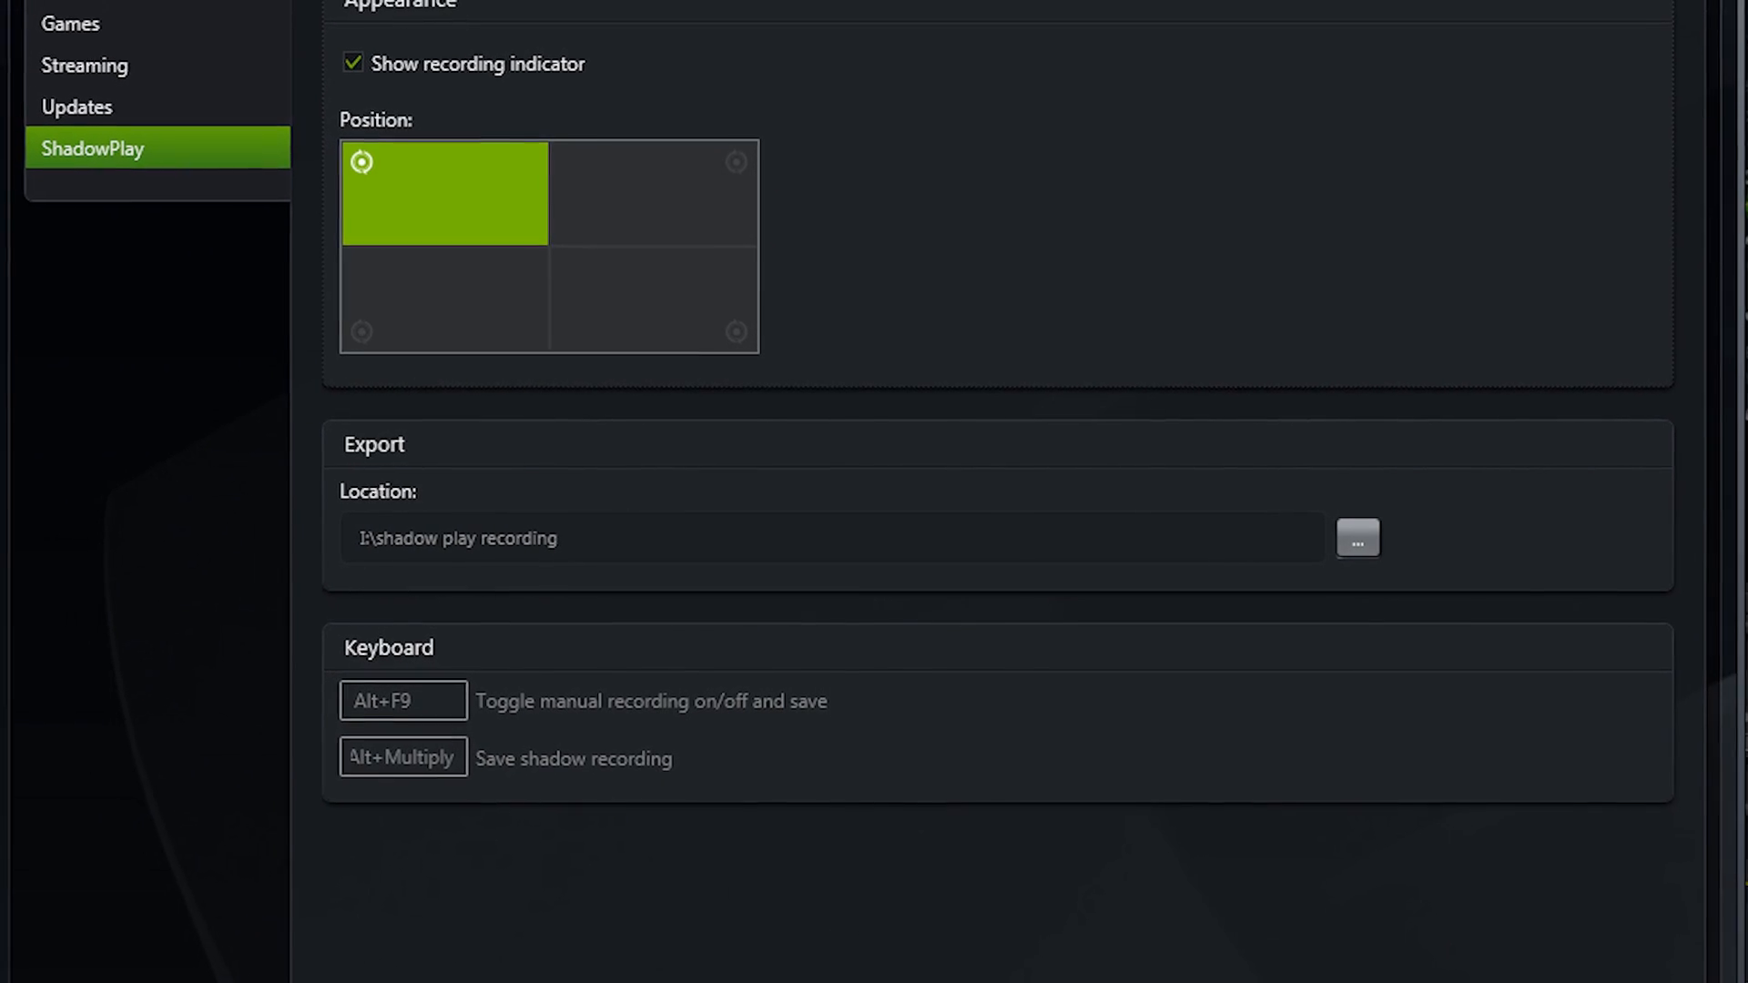